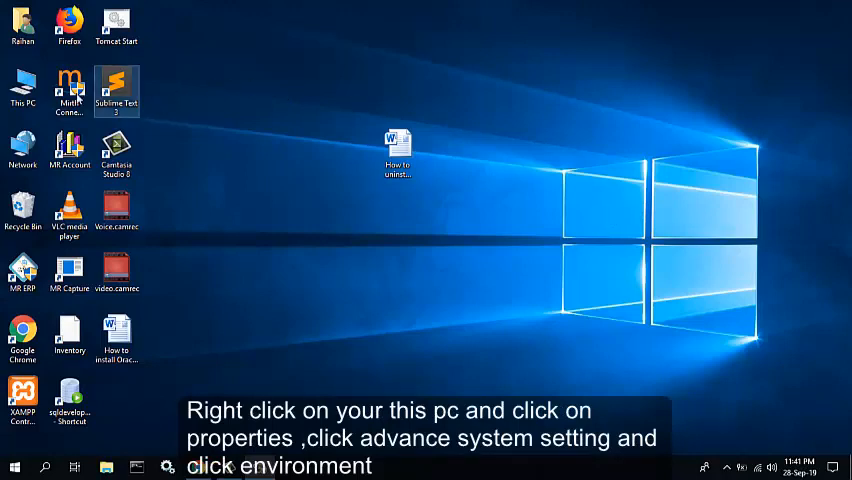
# Open This PC's System Properties, Advanced system settings and the Environment Variables dialog.
pyautogui.rightClick(22, 88)
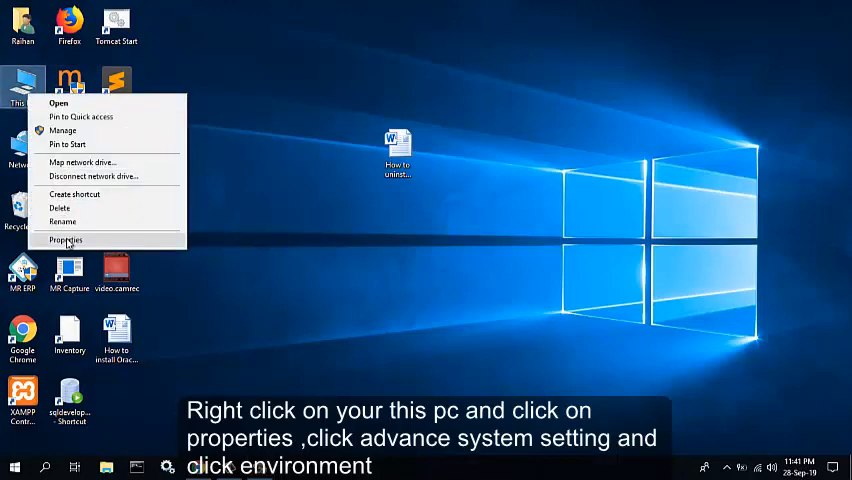
pyautogui.click(64, 240)
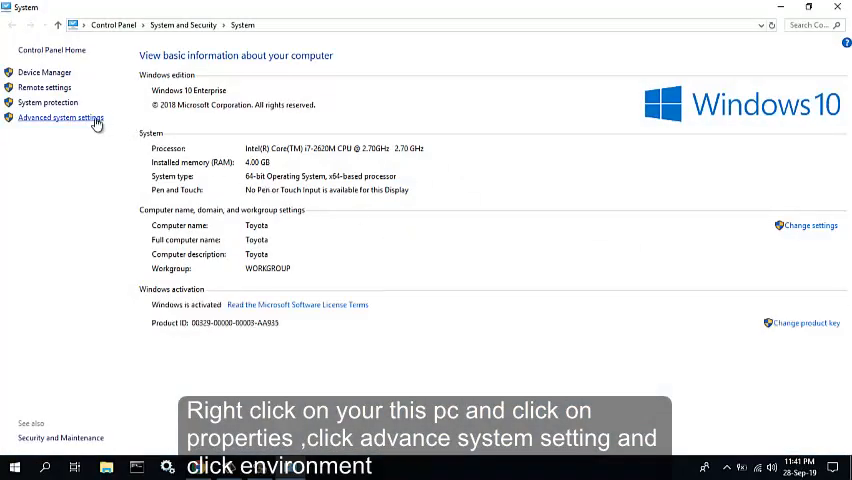
pyautogui.click(58, 118)
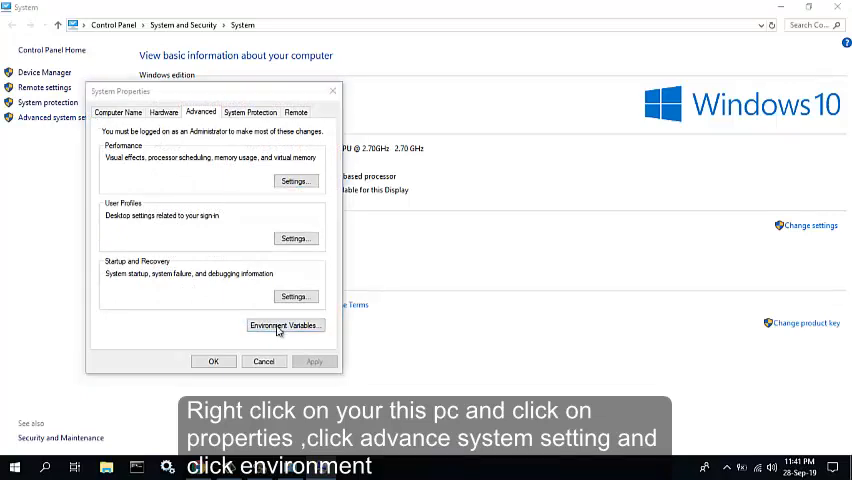
pyautogui.click(284, 325)
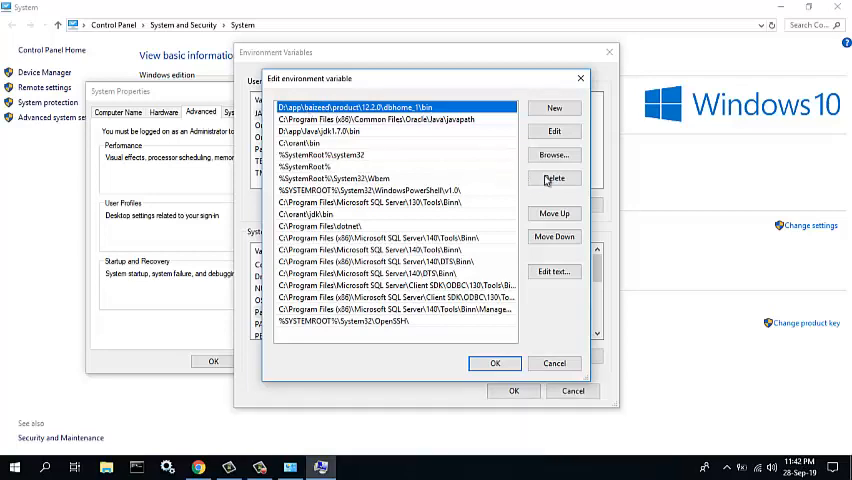
# Delete the Oracle dbhome_1\bin entry from the system Path and confirm both dialogs.
pyautogui.click(554, 177)
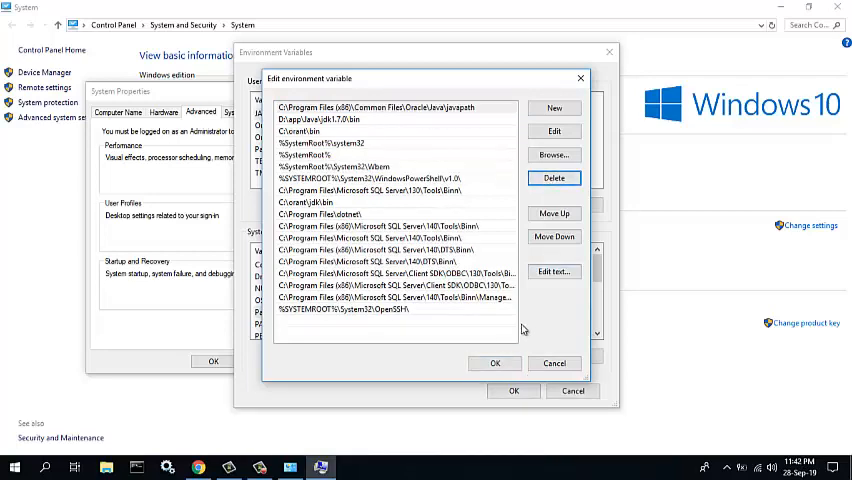
pyautogui.click(495, 363)
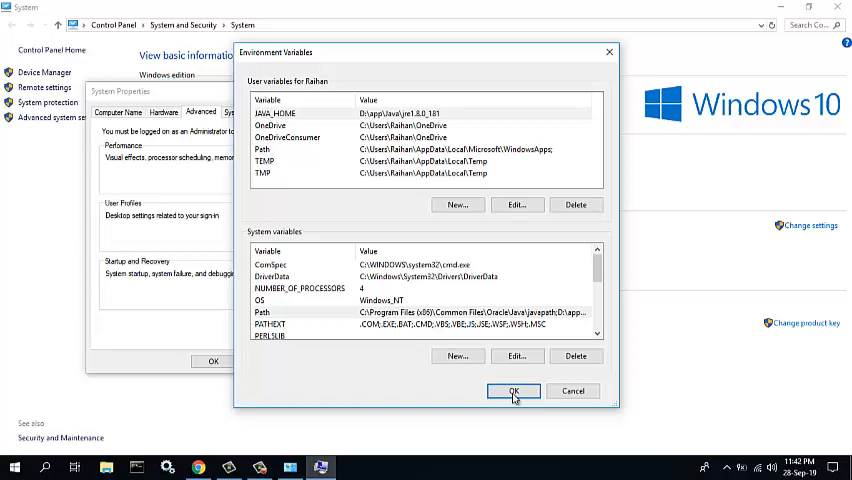
pyautogui.click(513, 391)
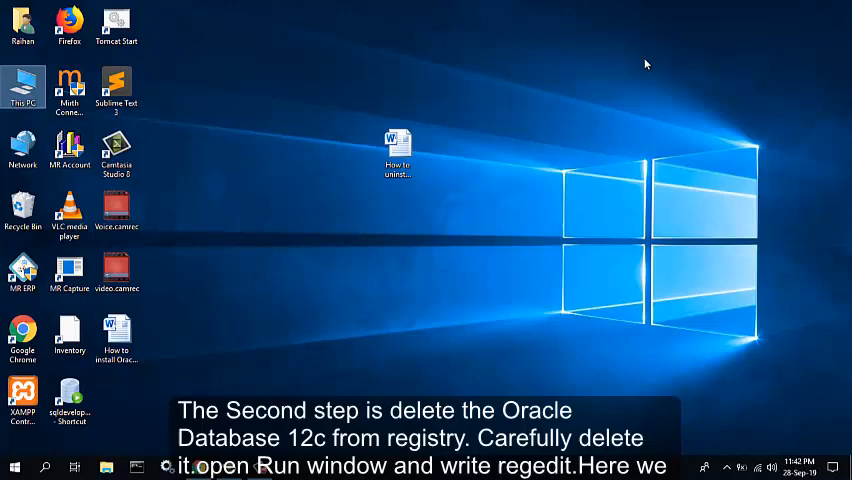
# Launch Registry Editor by running regedit from the Run box.
pyautogui.press('Win+r')
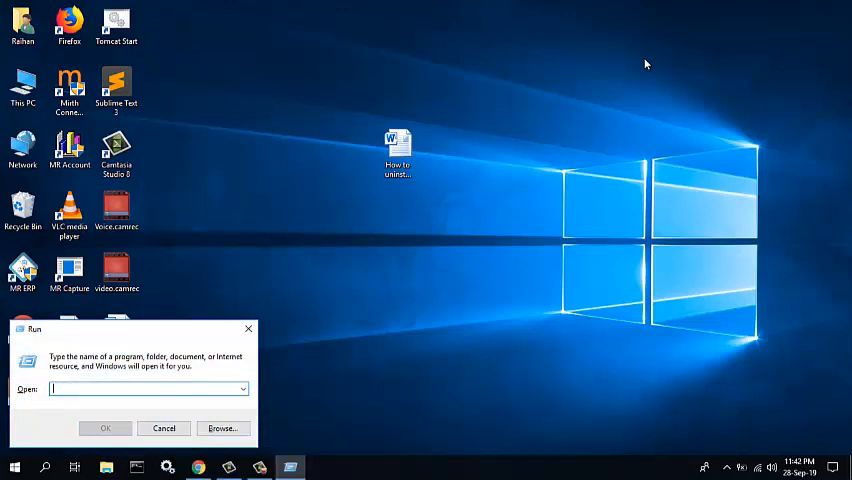
pyautogui.write('regedit')
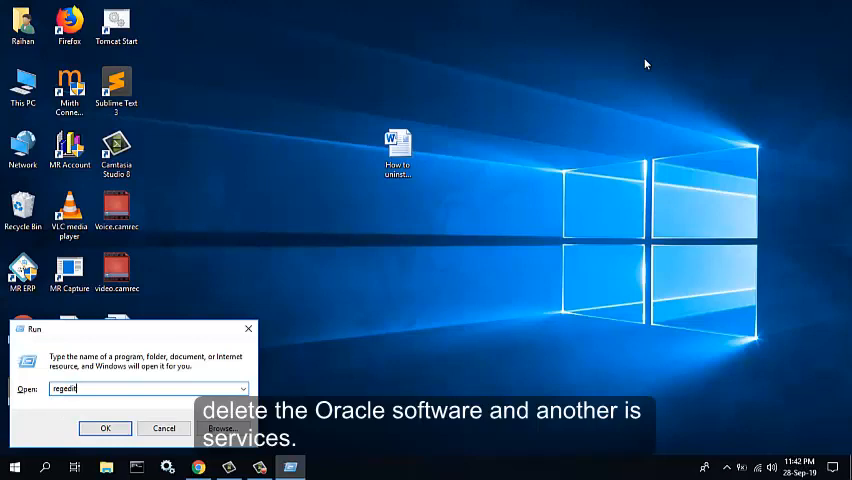
pyautogui.click(105, 428)
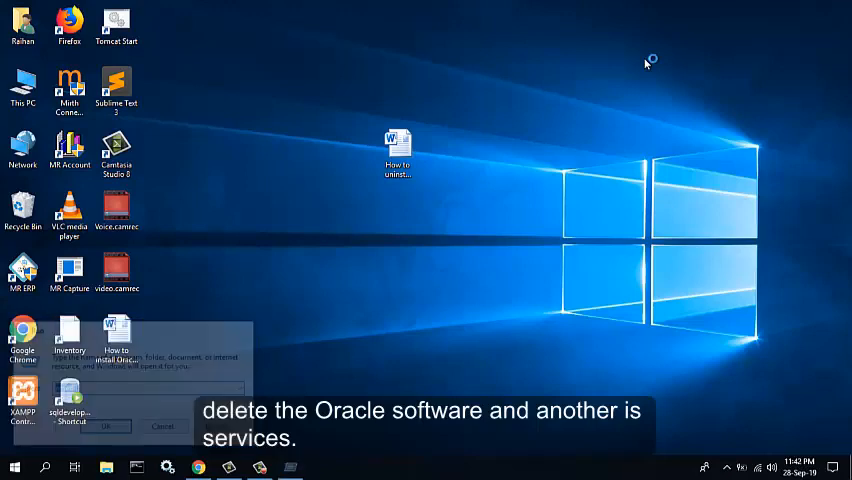
pyautogui.click(163, 426)
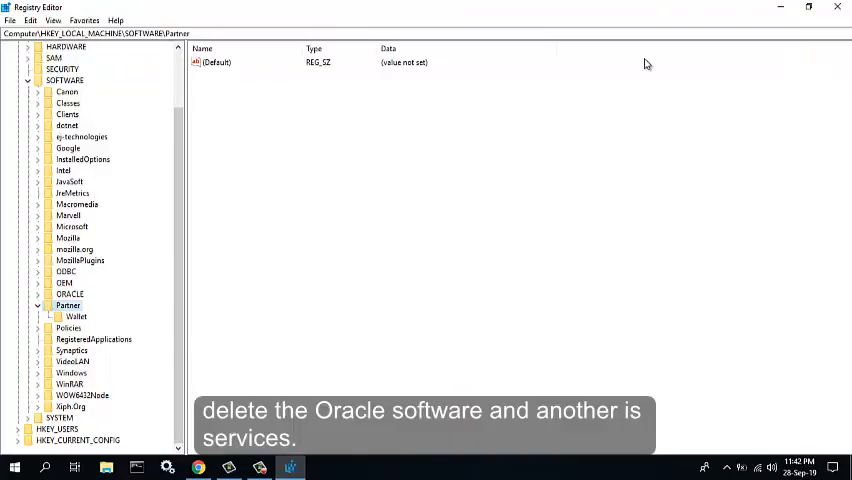
pyautogui.moveTo(397, 311)
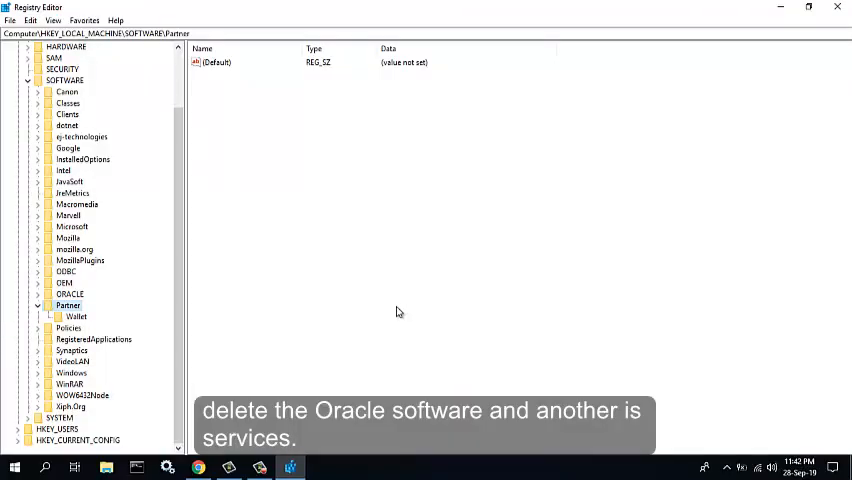
pyautogui.moveTo(393, 310)
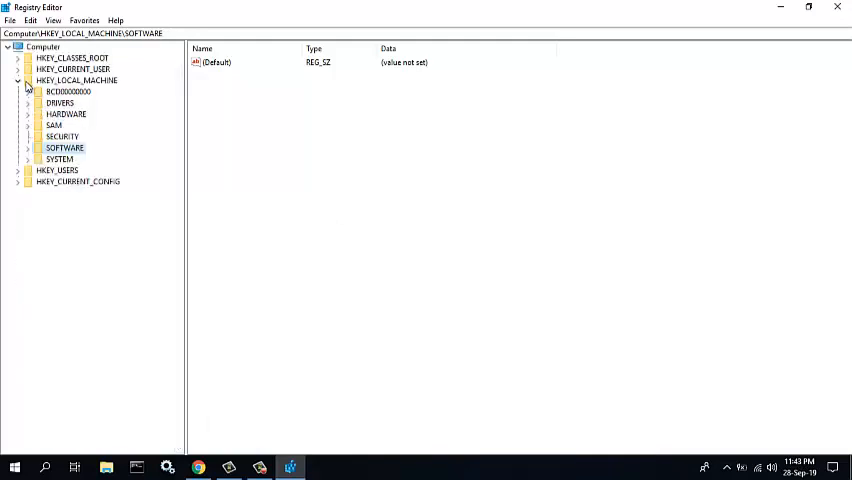
# Expand HKEY_LOCAL_MACHINE > SYSTEM > CurrentControlSet > Services in the registry tree.
pyautogui.click(27, 80)
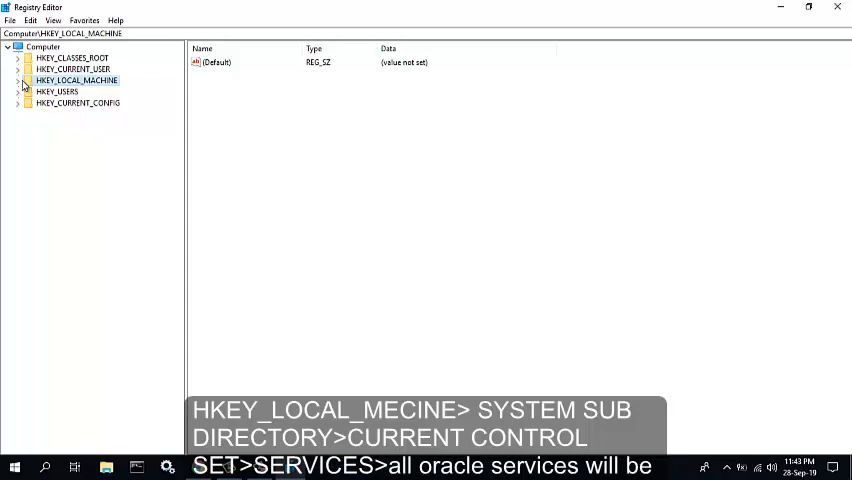
pyautogui.click(18, 79)
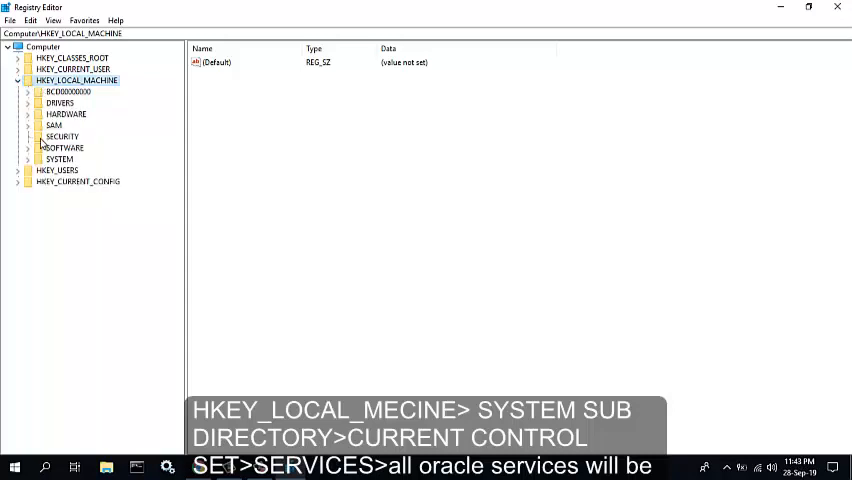
pyautogui.moveTo(38, 147)
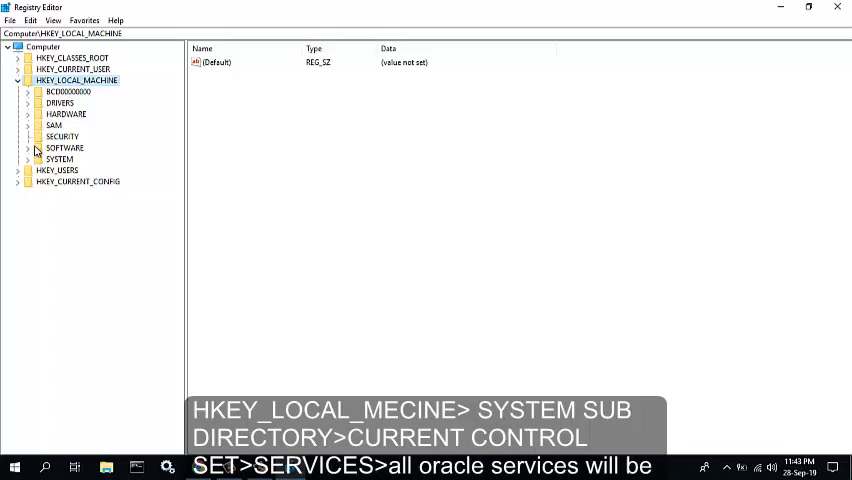
pyautogui.moveTo(27, 166)
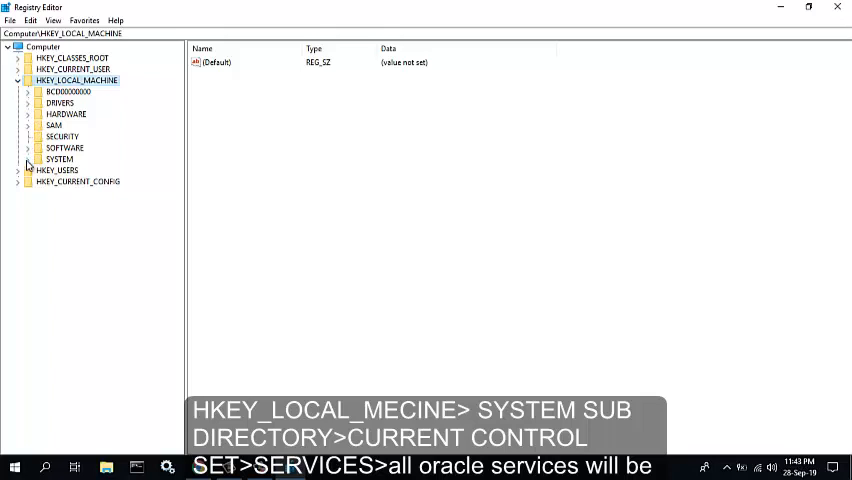
pyautogui.click(28, 159)
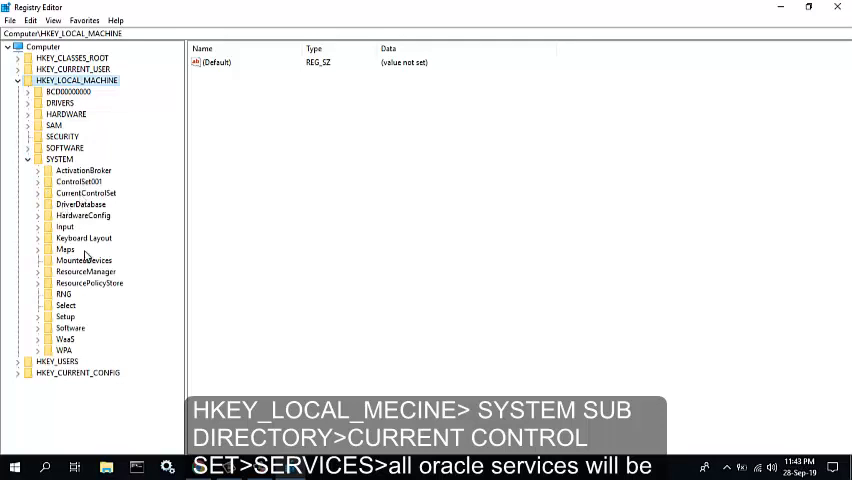
pyautogui.moveTo(86, 227)
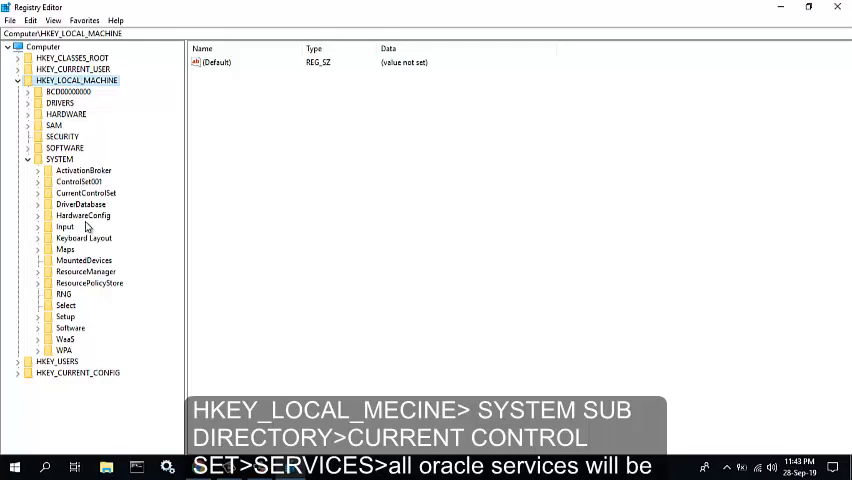
pyautogui.moveTo(43, 200)
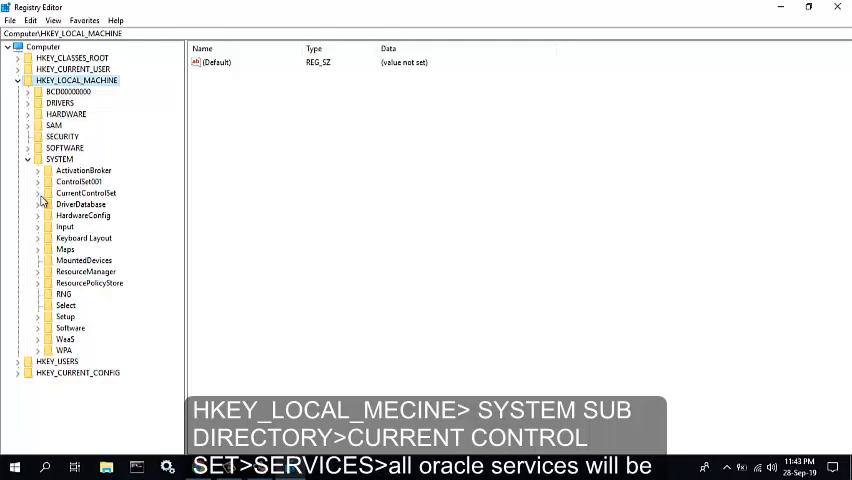
pyautogui.click(37, 193)
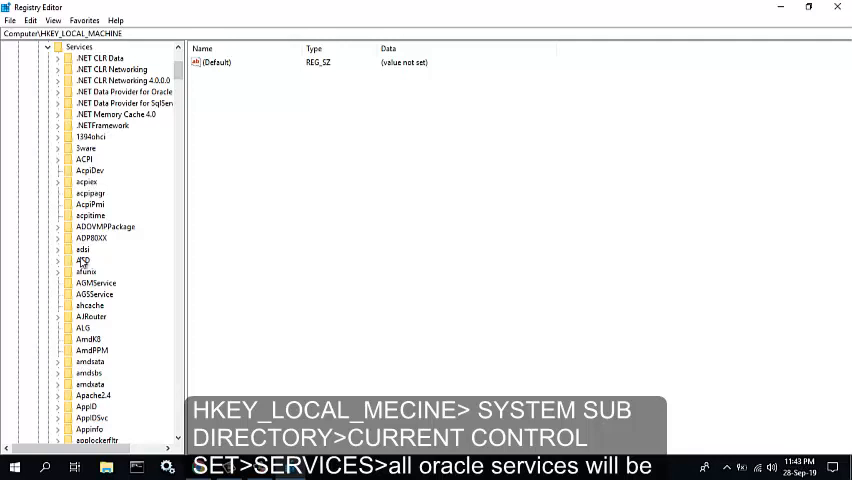
pyautogui.click(104, 226)
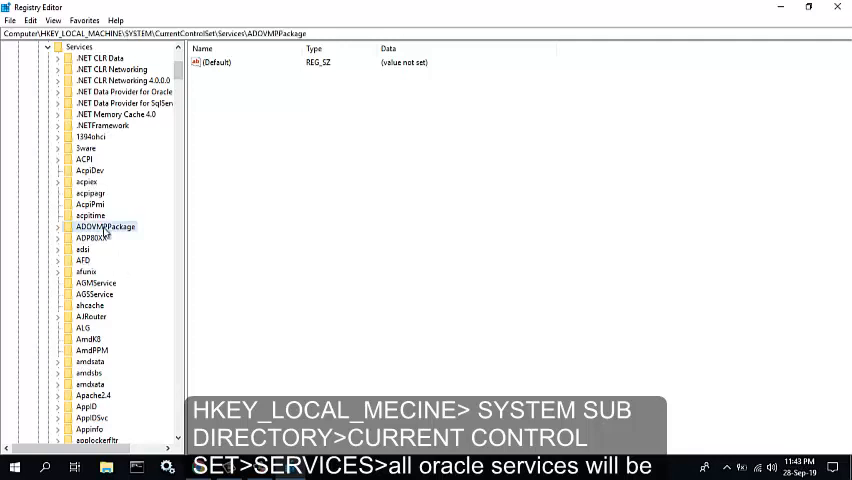
# Delete the OracleJobSchedulerORCL service key from Services.
pyautogui.scroll(-3)
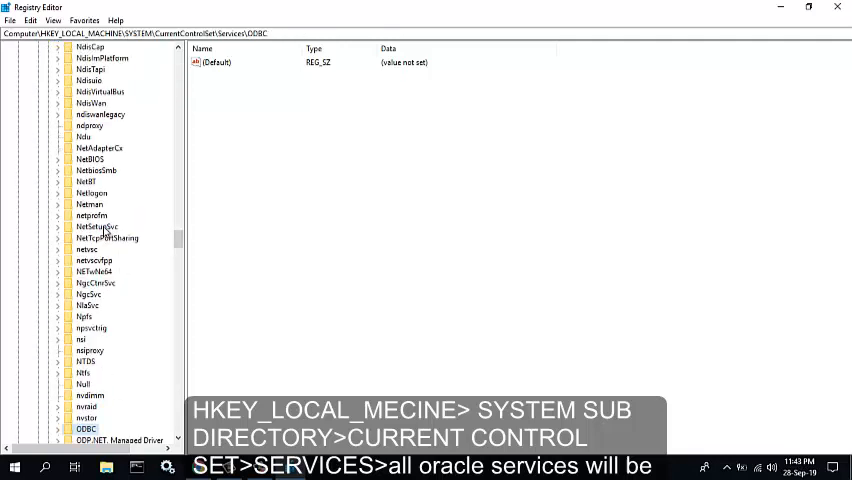
pyautogui.scroll(-3)
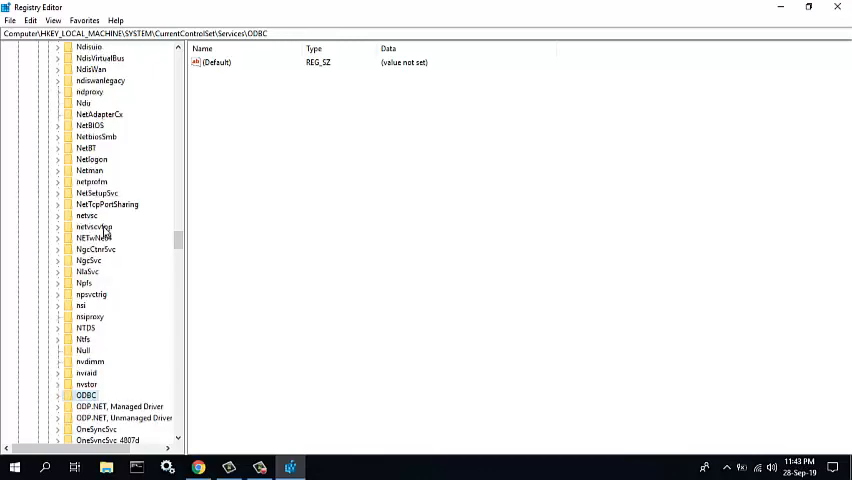
pyautogui.scroll(-3)
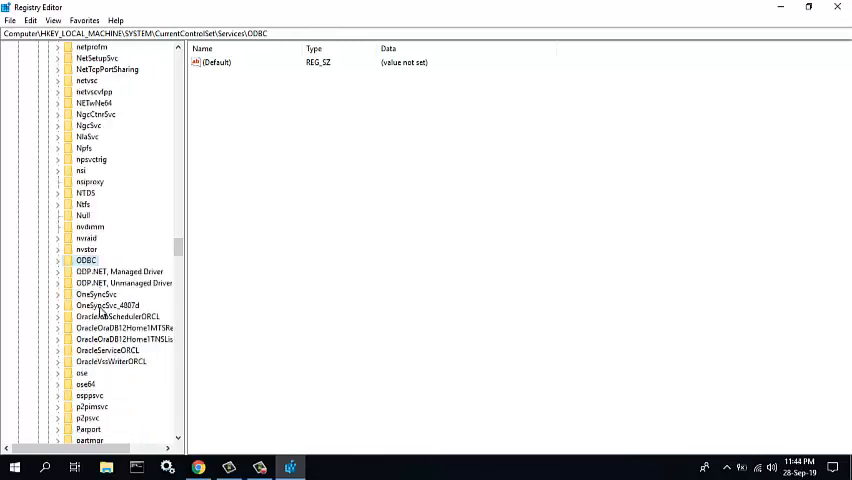
pyautogui.click(118, 316)
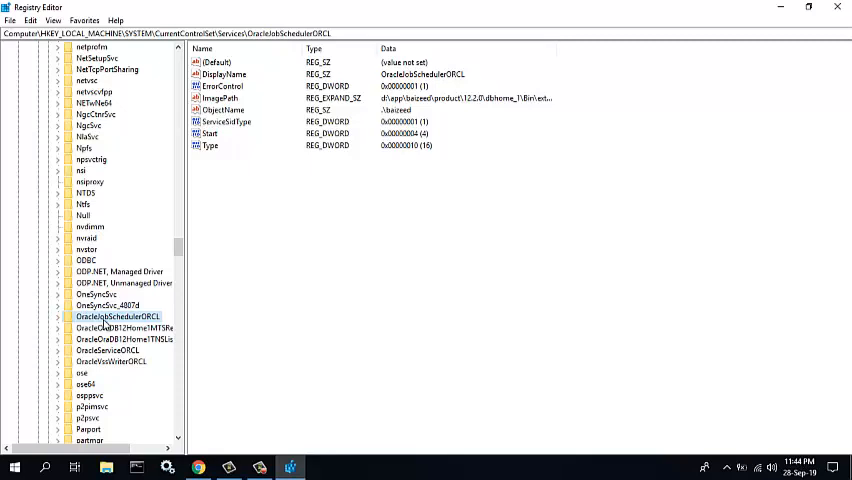
pyautogui.rightClick(118, 316)
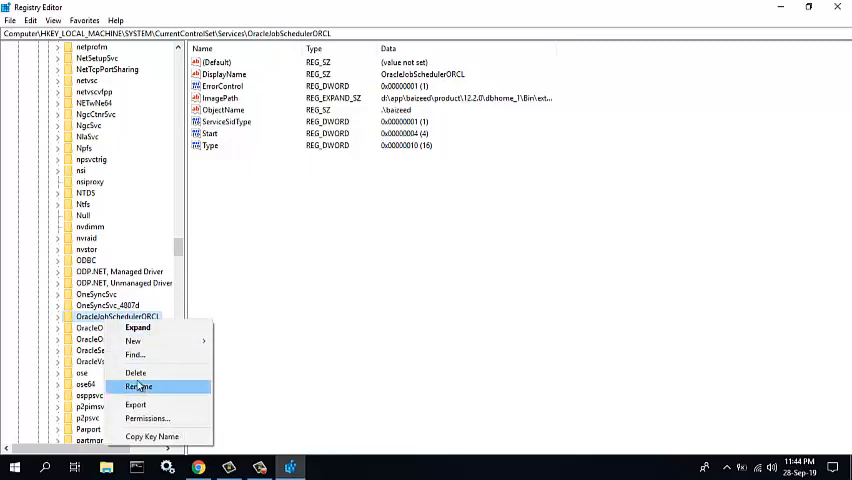
pyautogui.click(135, 372)
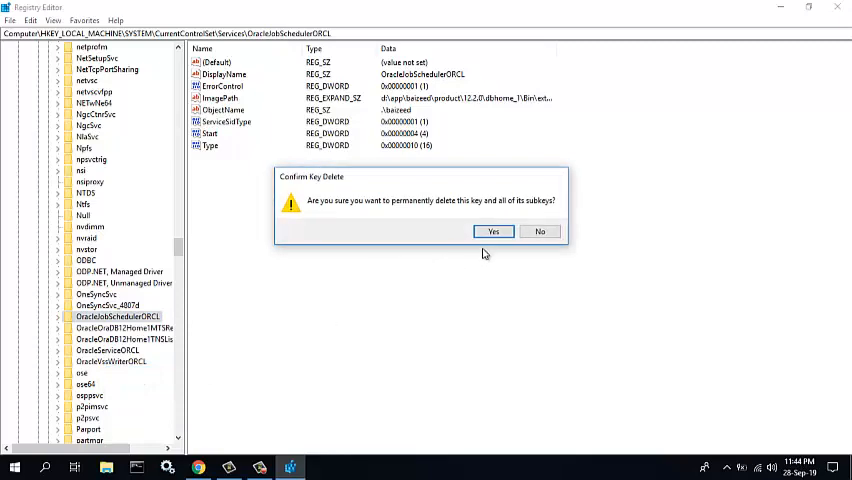
pyautogui.click(493, 231)
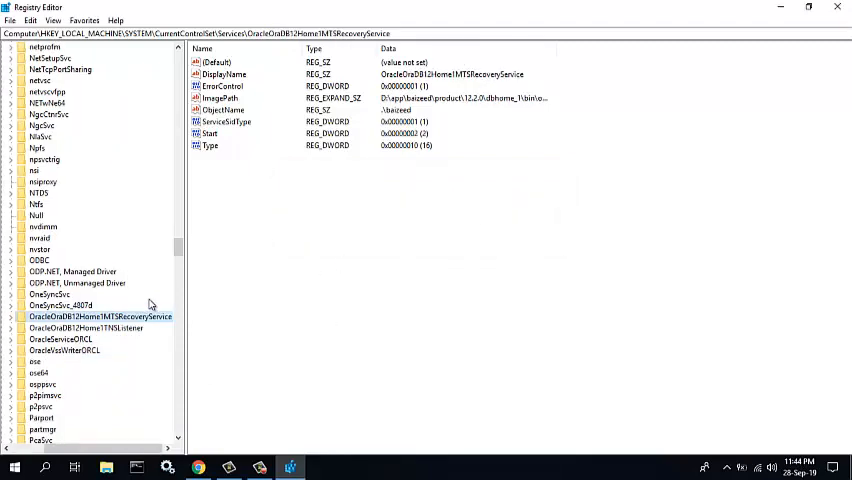
# Delete the MTS recovery, TNS listener and OracleVssWriterORCL service keys.
pyautogui.rightClick(100, 316)
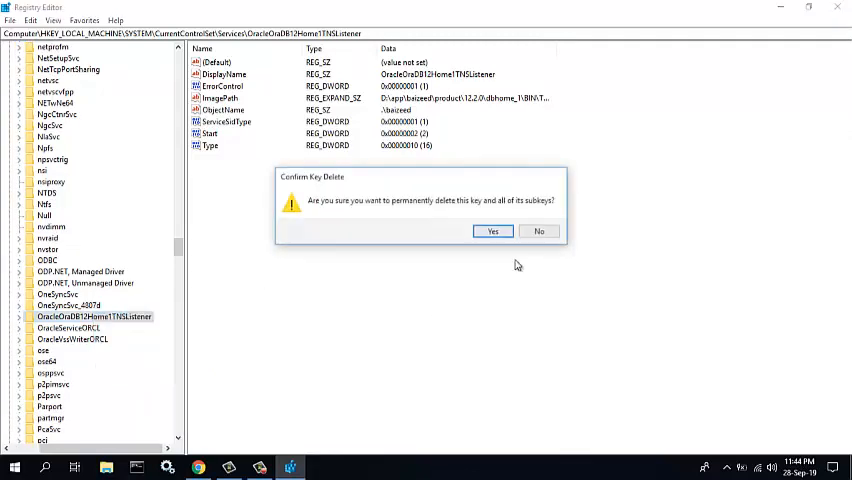
pyautogui.click(493, 231)
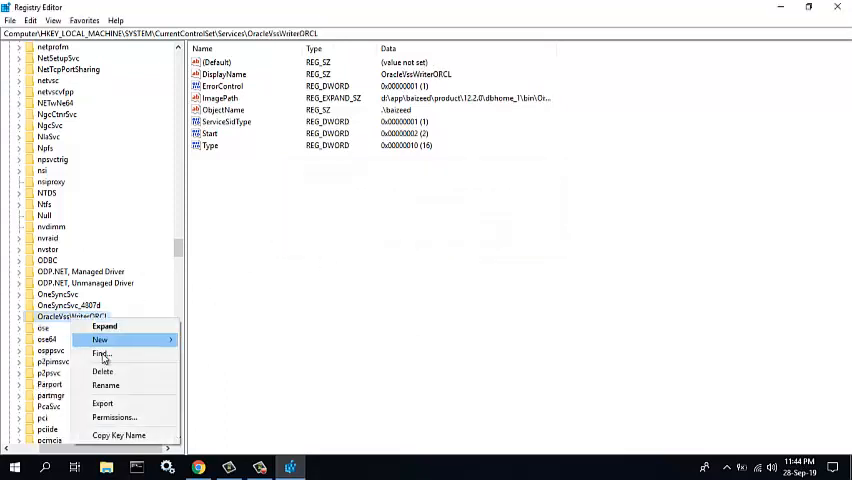
pyautogui.click(102, 371)
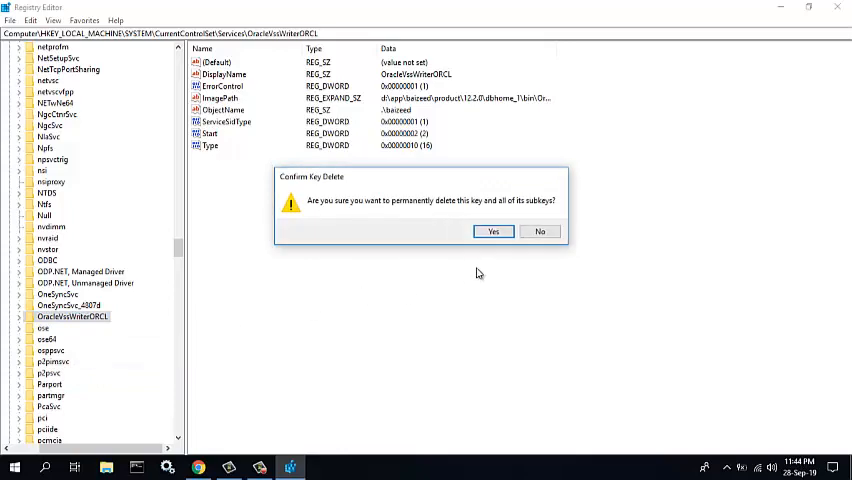
pyautogui.click(493, 231)
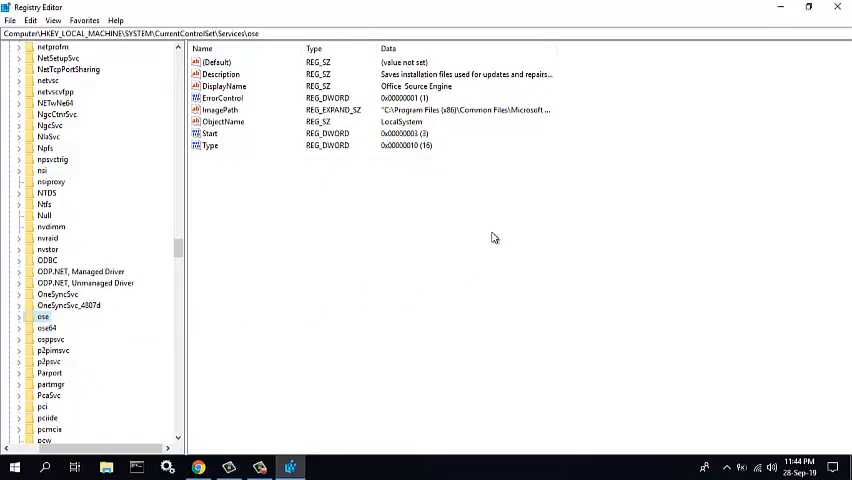
pyautogui.moveTo(497, 236)
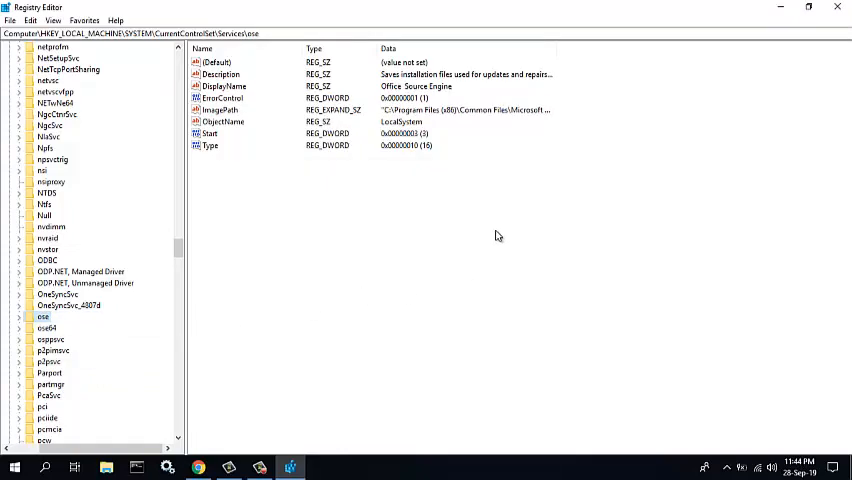
pyautogui.click(20, 316)
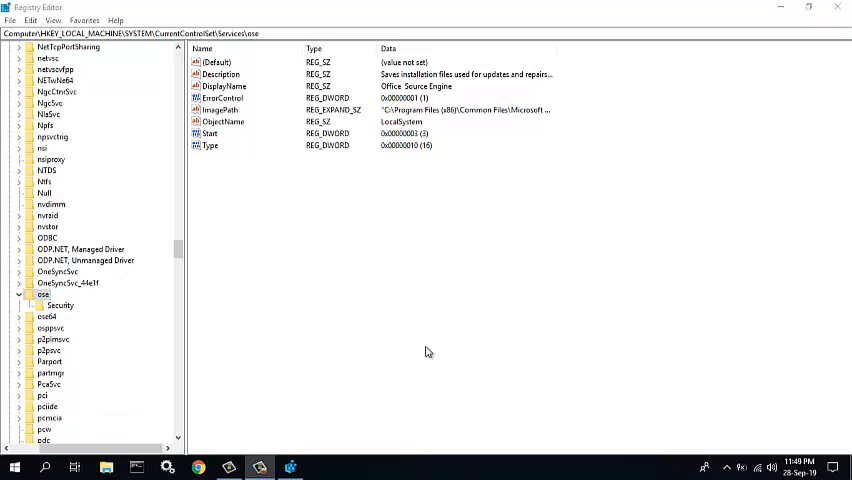
pyautogui.moveTo(420, 352)
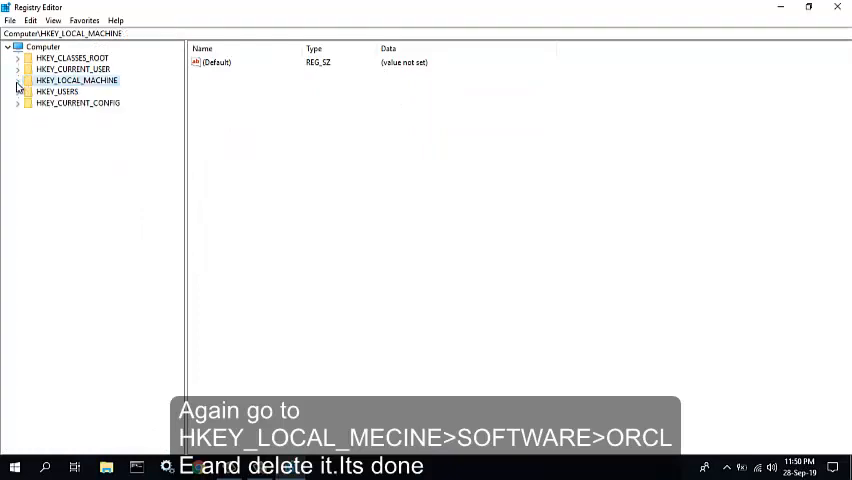
# Expand HKEY_LOCAL_MACHINE\SOFTWARE and select the ORACLE key.
pyautogui.click(18, 80)
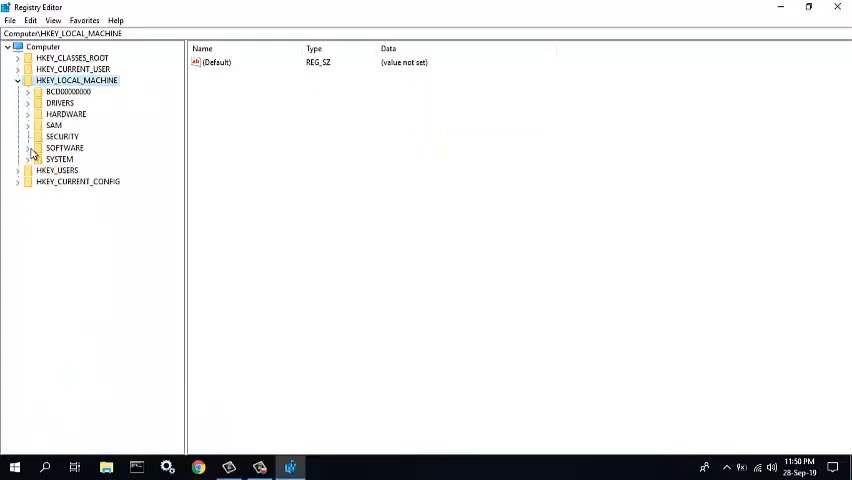
pyautogui.click(27, 148)
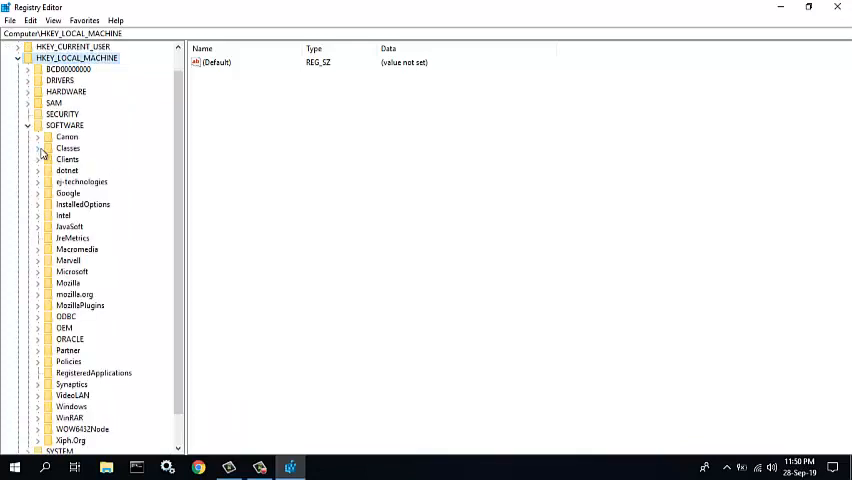
pyautogui.click(74, 294)
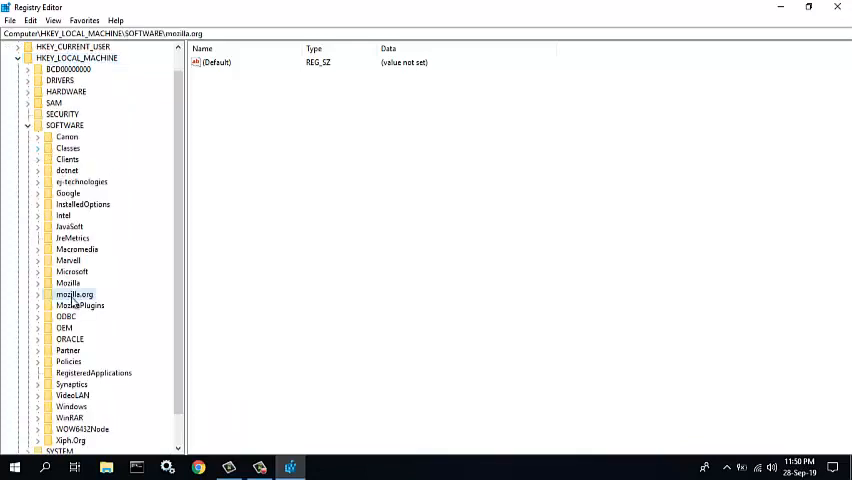
pyautogui.click(64, 328)
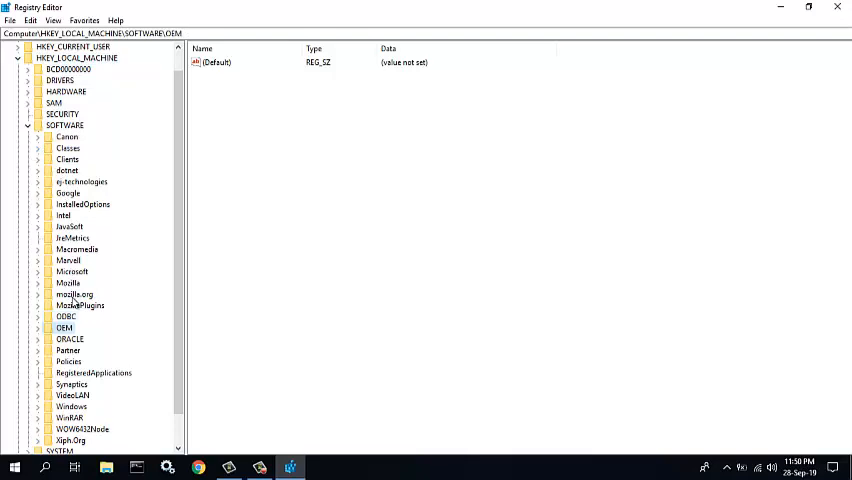
pyautogui.click(69, 339)
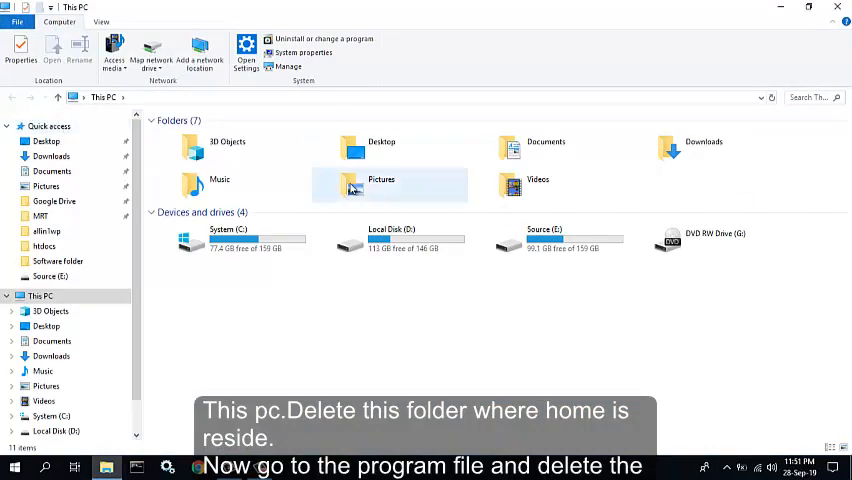
pyautogui.moveTo(534, 249)
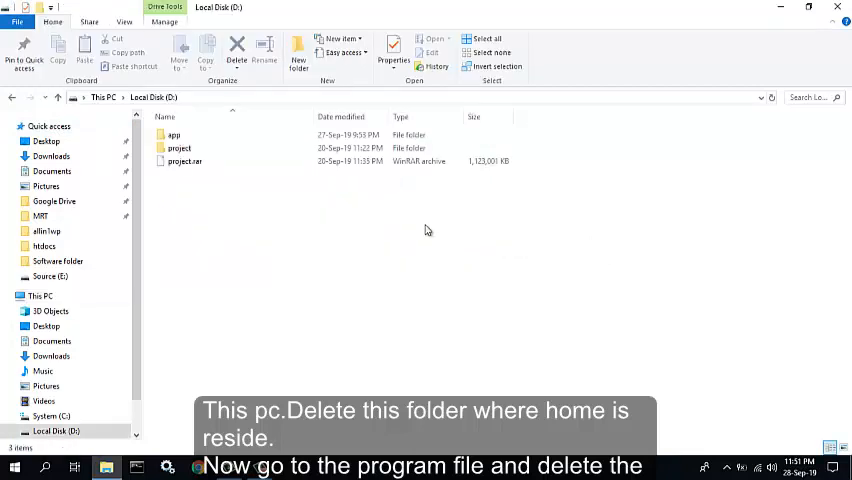
# Permanently delete the baizeed Oracle home folder from D:\app.
pyautogui.doubleClick(174, 135)
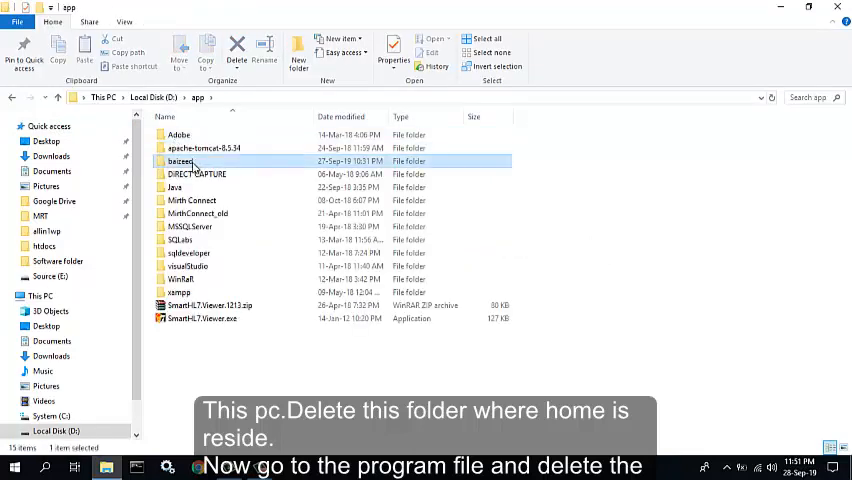
pyautogui.doubleClick(181, 161)
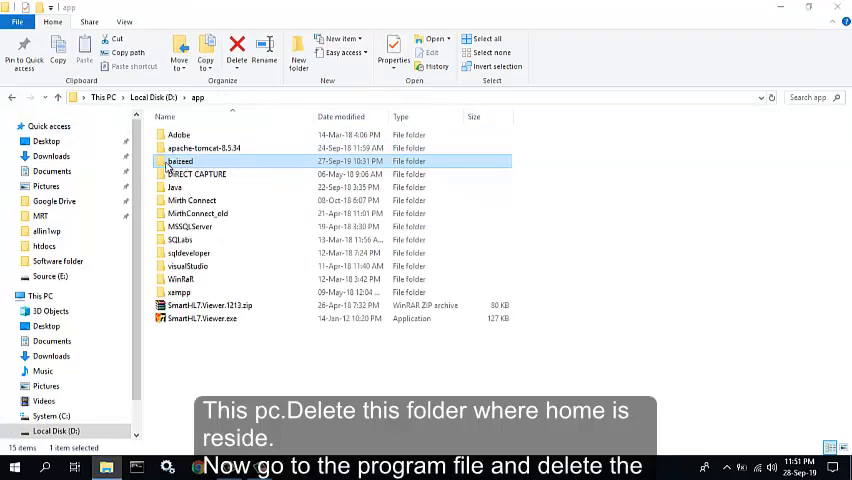
pyautogui.click(236, 50)
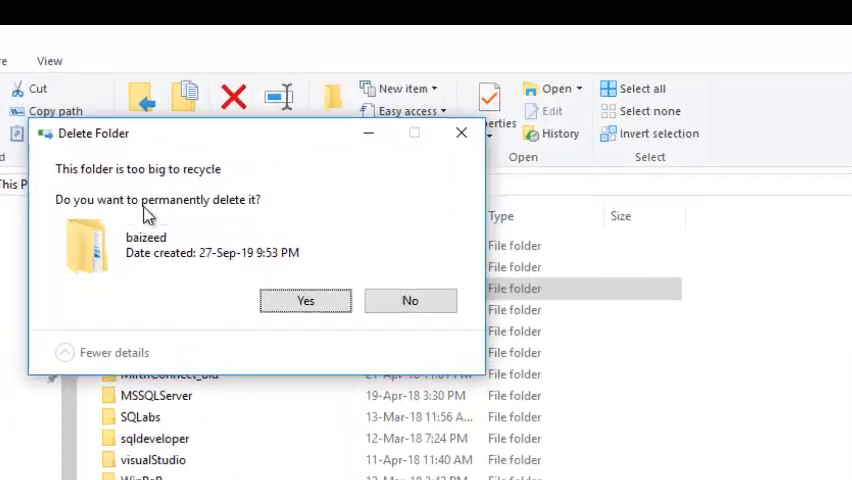
pyautogui.click(306, 300)
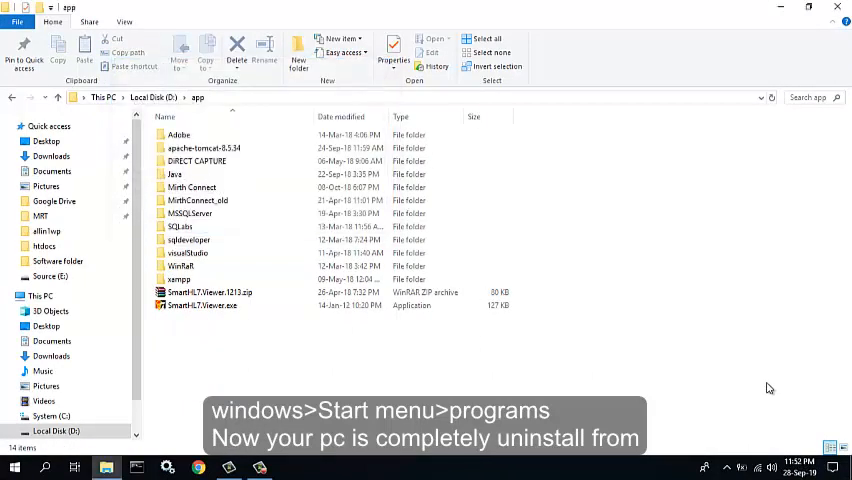
pyautogui.moveTo(741, 358)
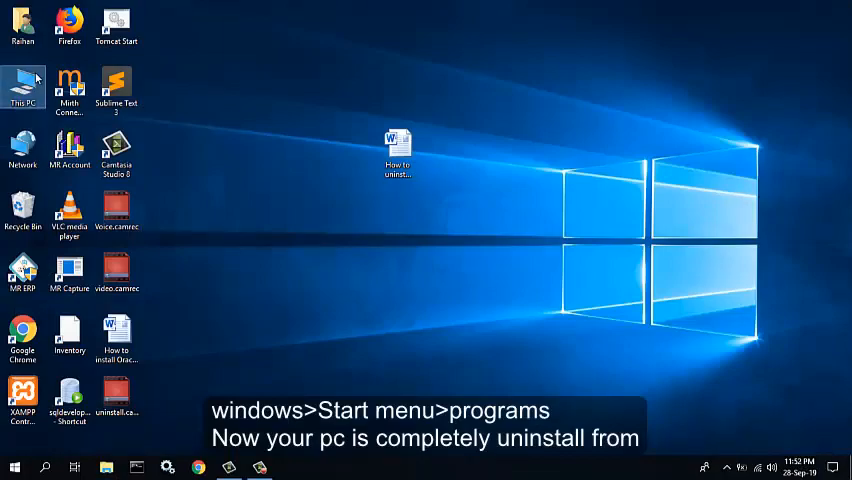
# Delete the Oracle folder from C:\Program Files.
pyautogui.doubleClick(22, 85)
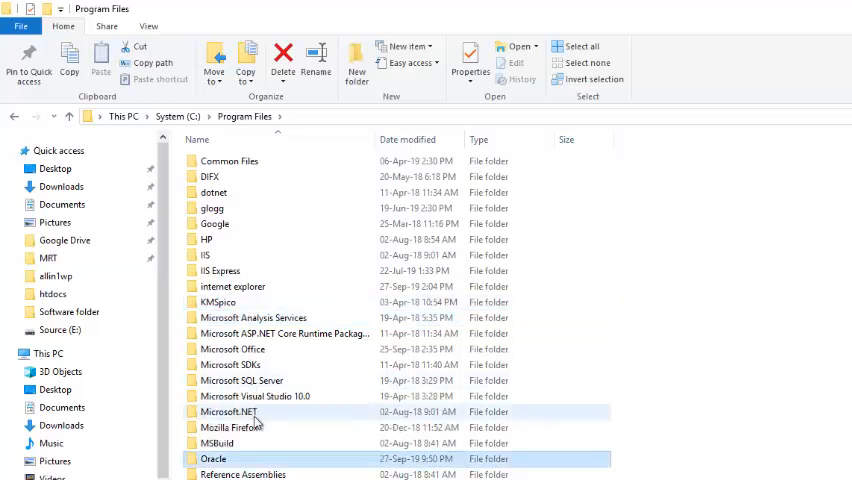
pyautogui.rightClick(213, 458)
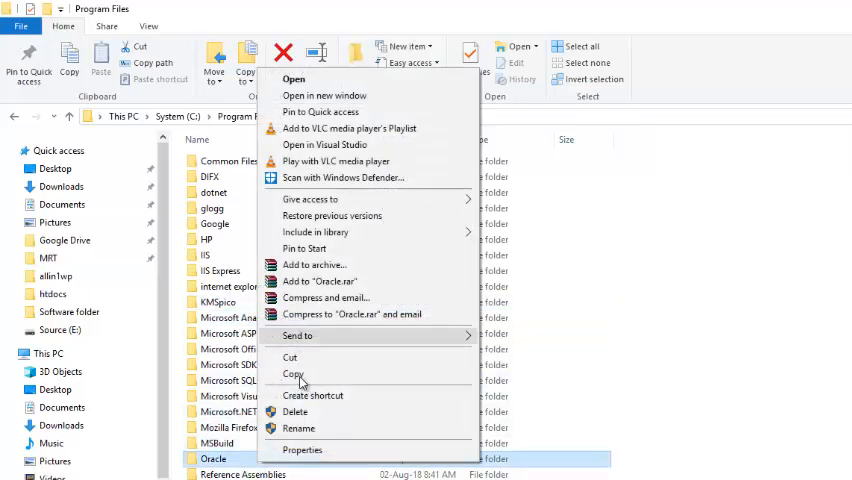
pyautogui.click(294, 411)
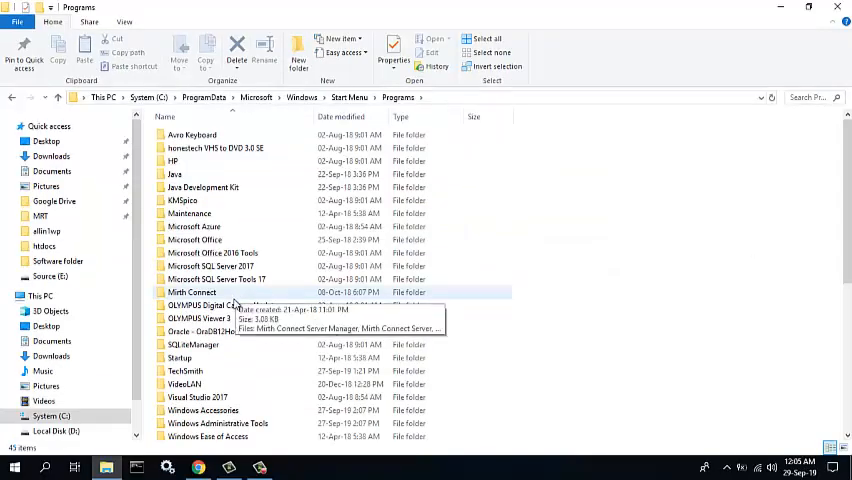
# Select the Oracle - OraDB12Home1 folder in Start Menu Programs and open its context menu.
pyautogui.click(225, 305)
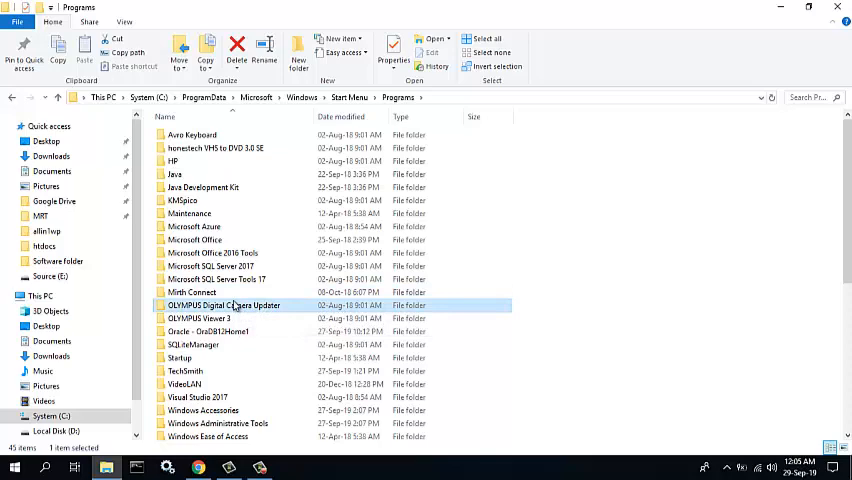
pyautogui.click(208, 331)
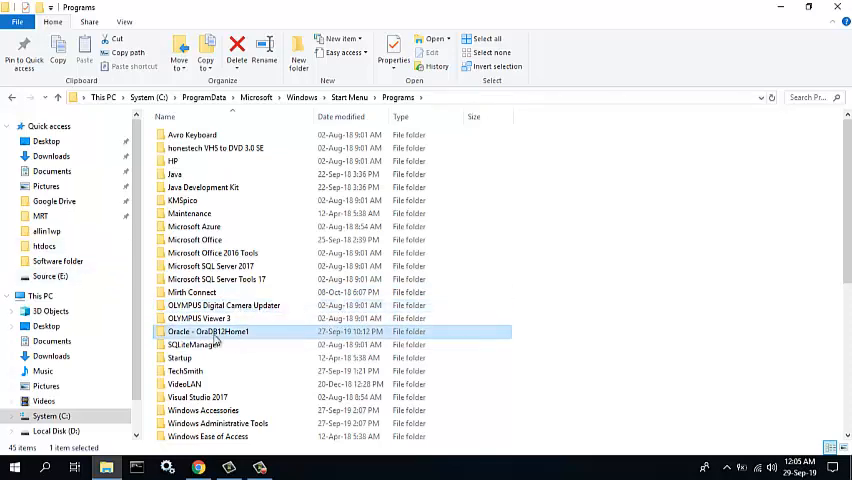
pyautogui.rightClick(208, 331)
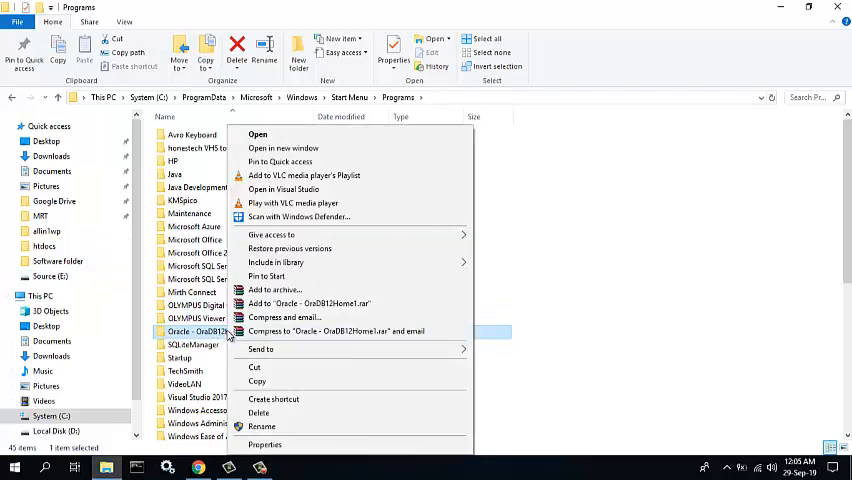